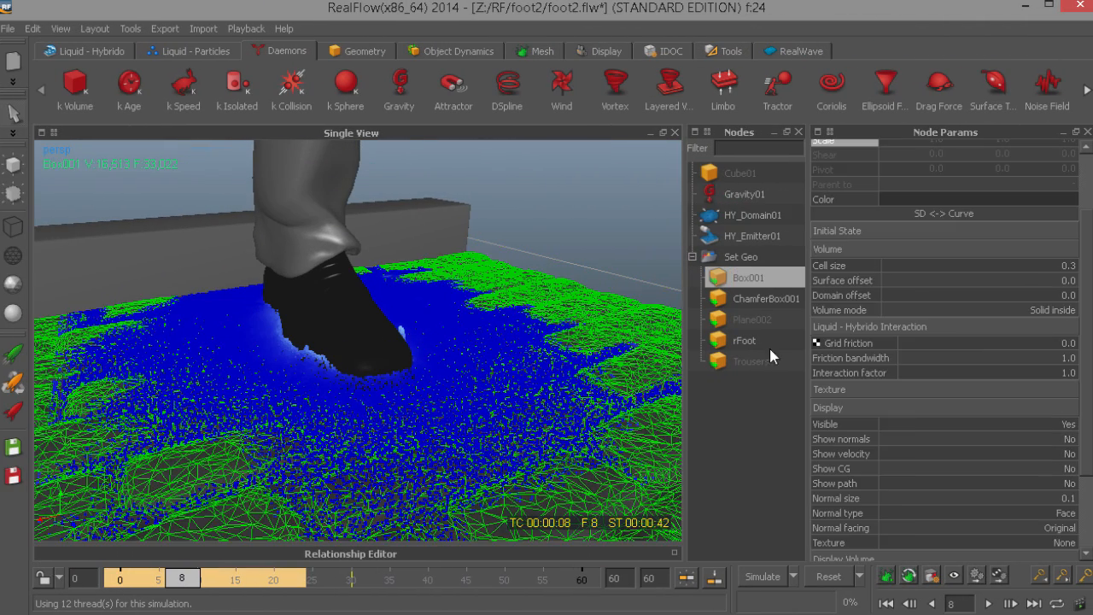
- Inspect HY_Domain01's display settings and play the shoe-splash preview in the Movie Player
left_click(752, 214)
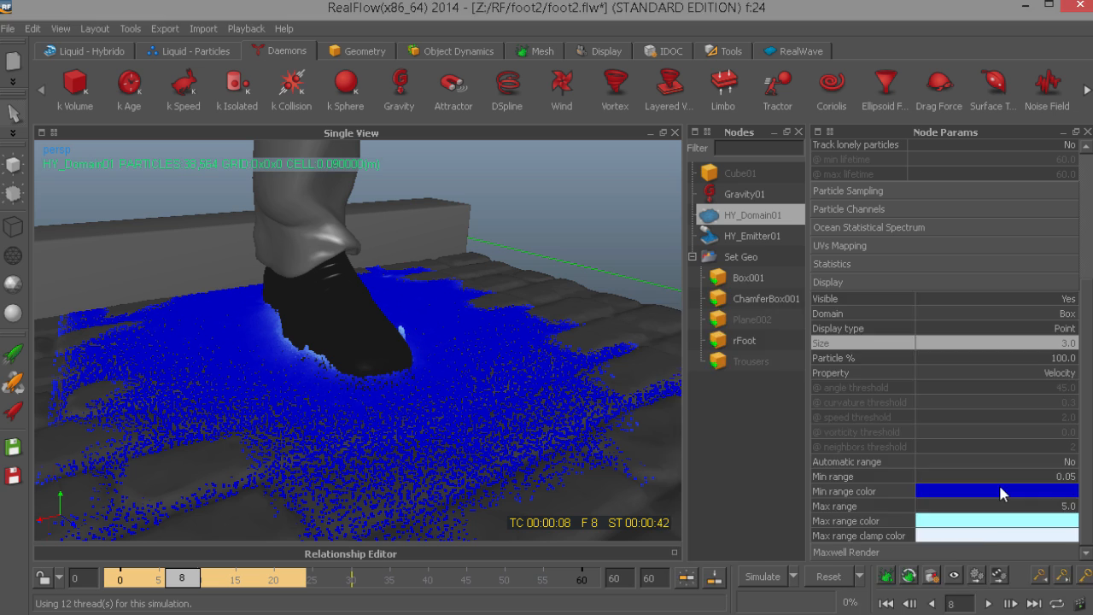
left_click(996, 490)
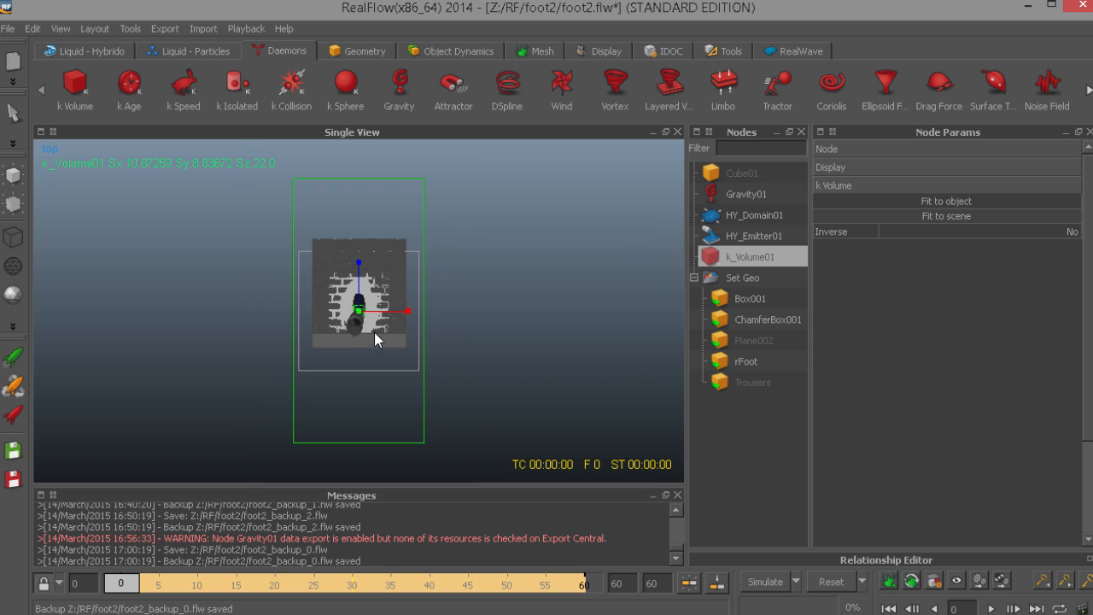
left_click_drag(360, 310, 378, 344)
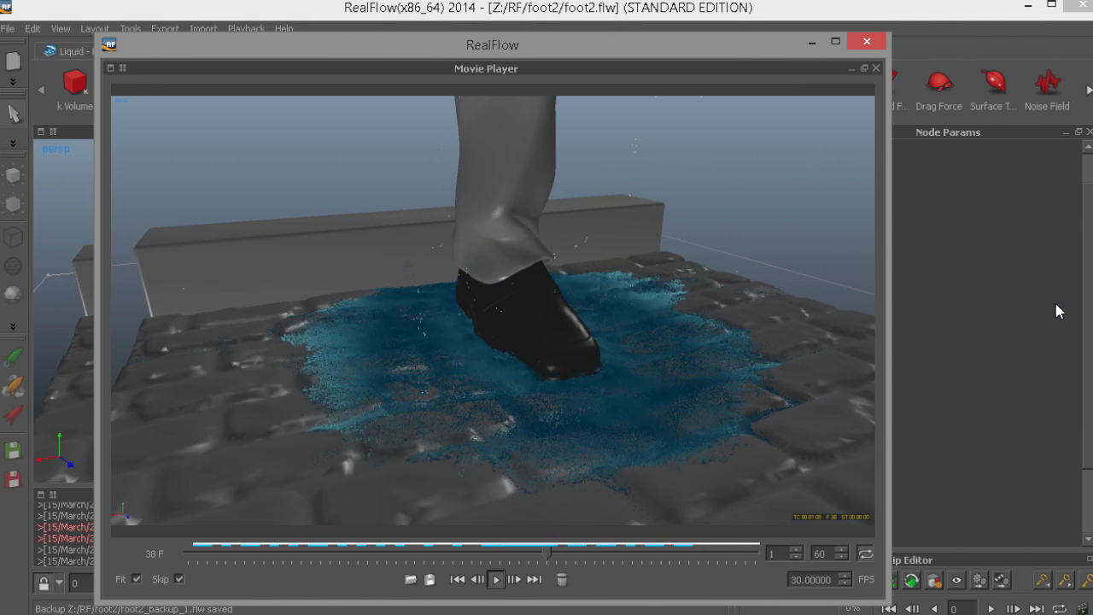
left_click(496, 583)
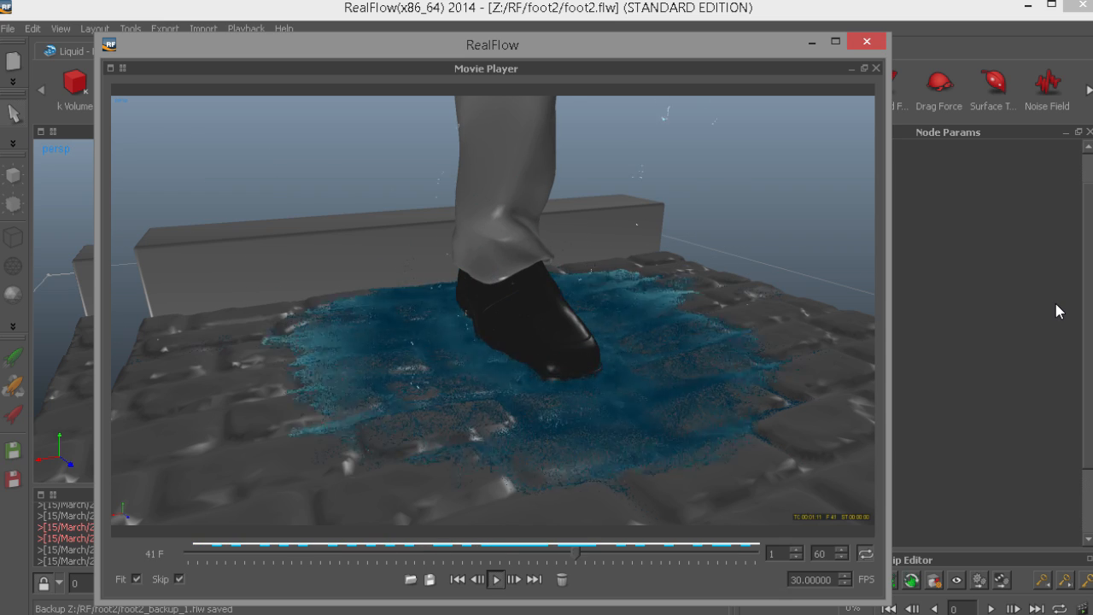